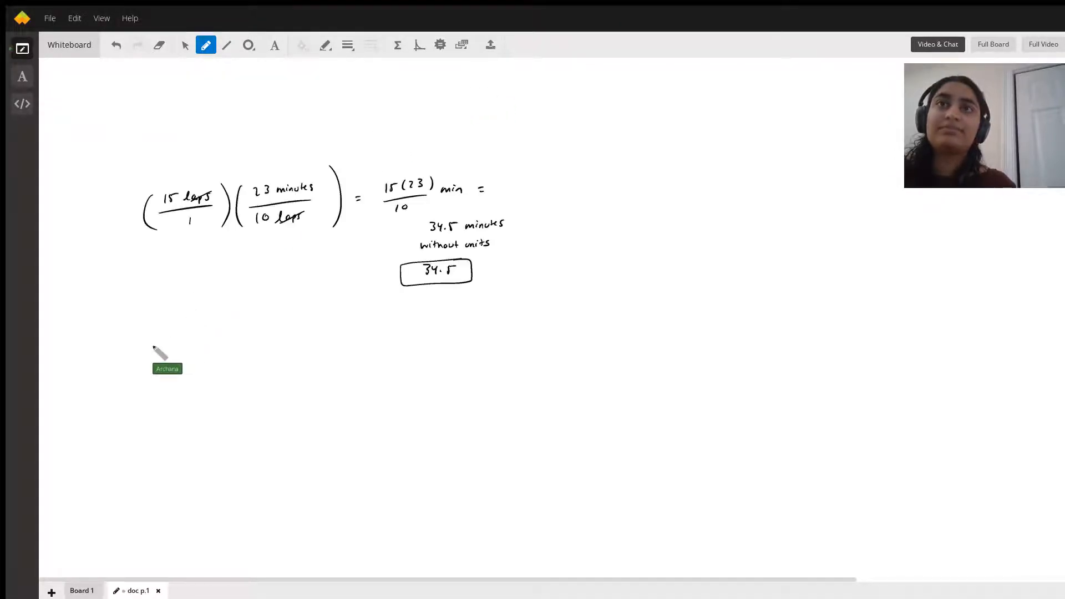
mouse_move(82, 156)
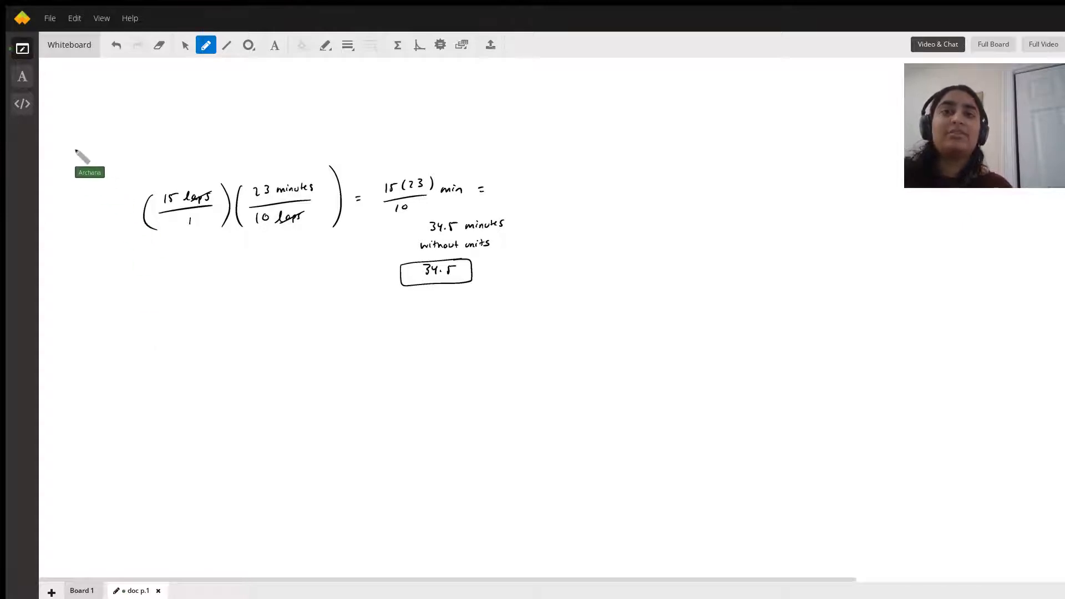